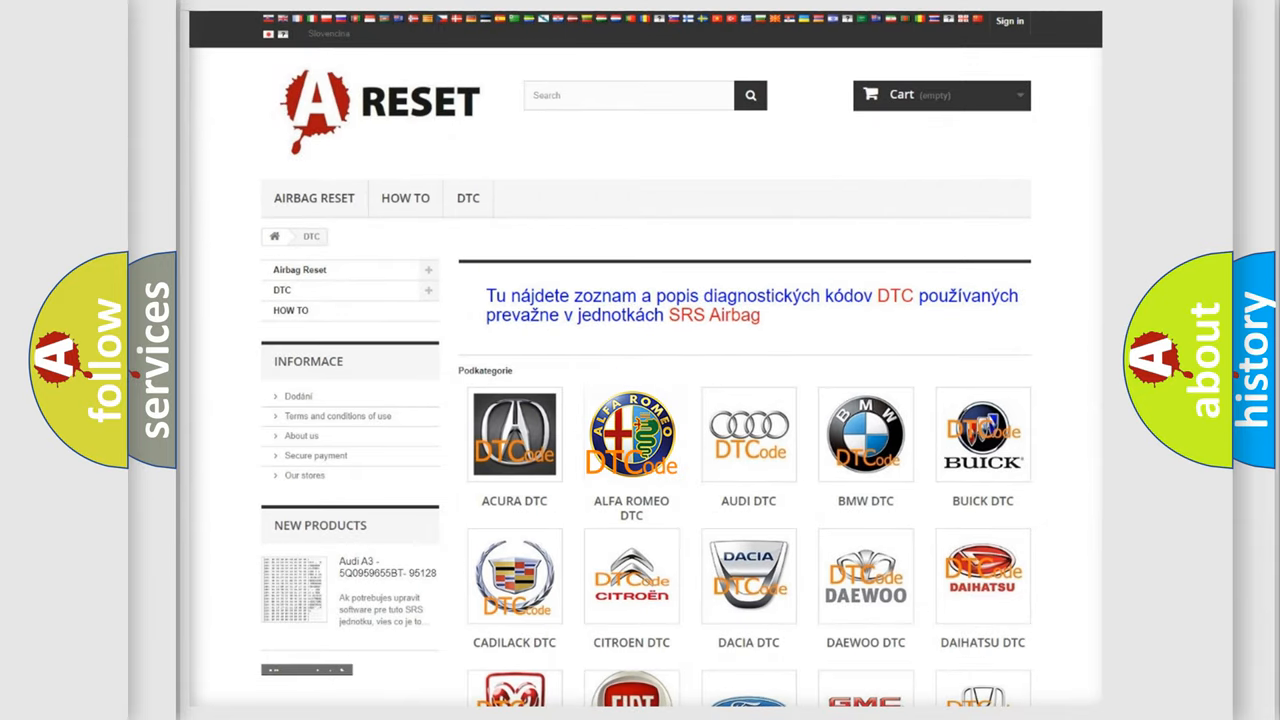
- Open the Alfa Romeo DTC list on A-Reset and scroll through its fault code subcategories
click(631, 434)
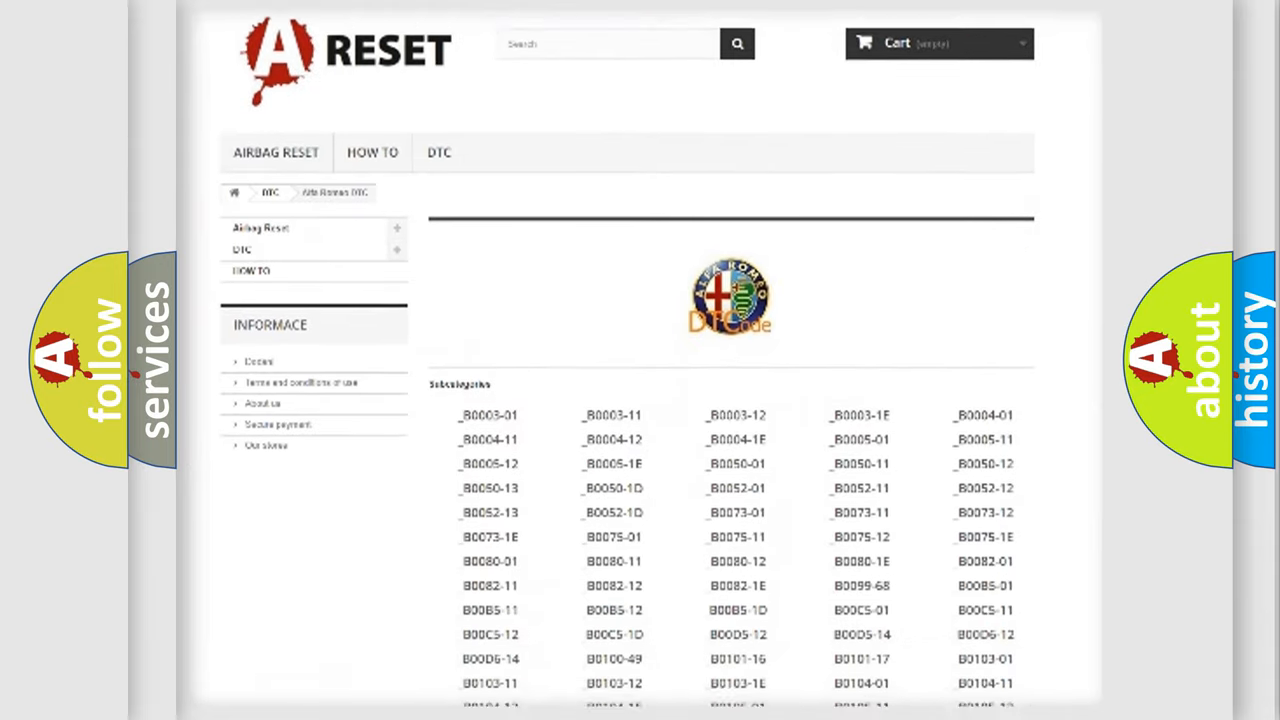
scroll(down, 3)
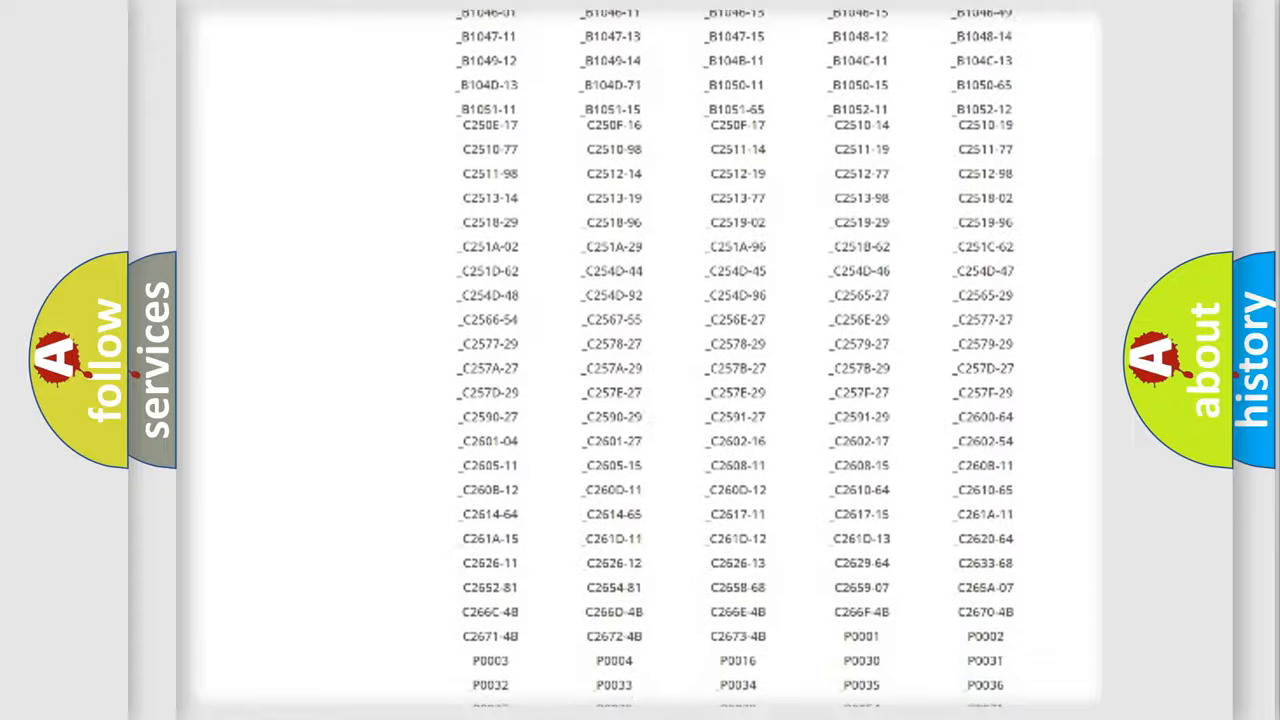
scroll(up, 3)
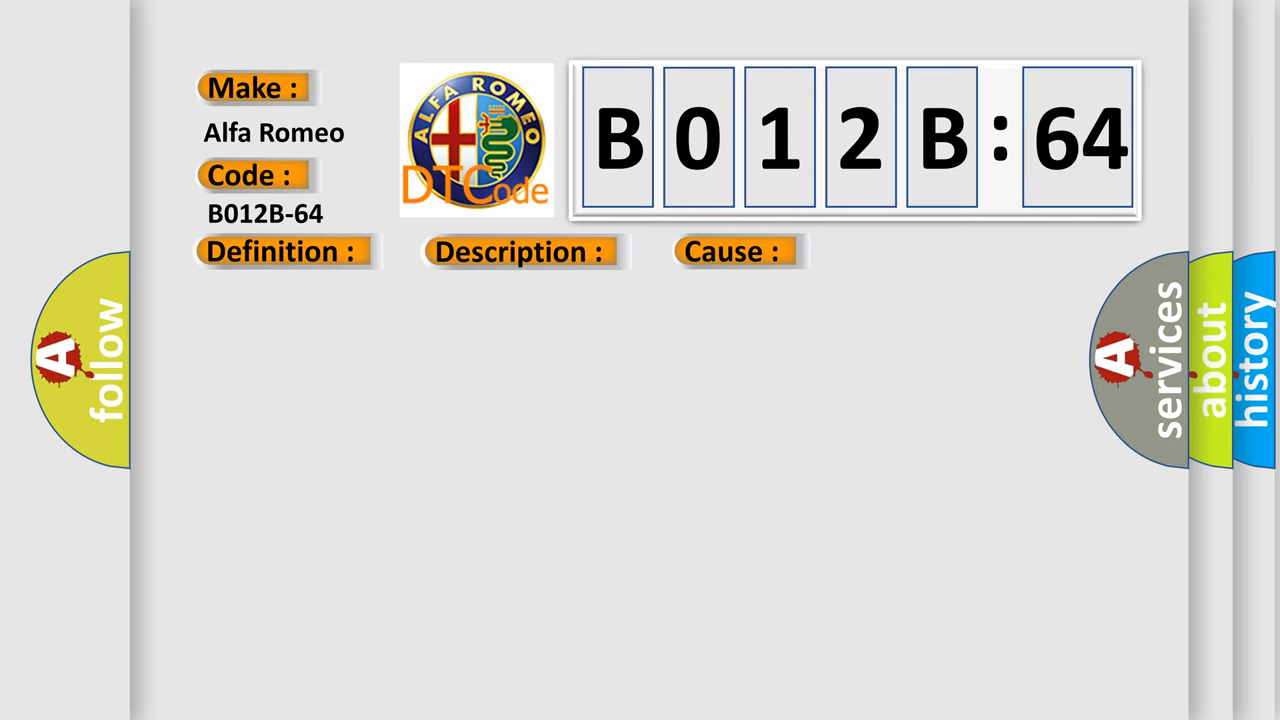
- Reveal the 'Signal Plausibility Failure' definition text for code B012B-64
click(281, 251)
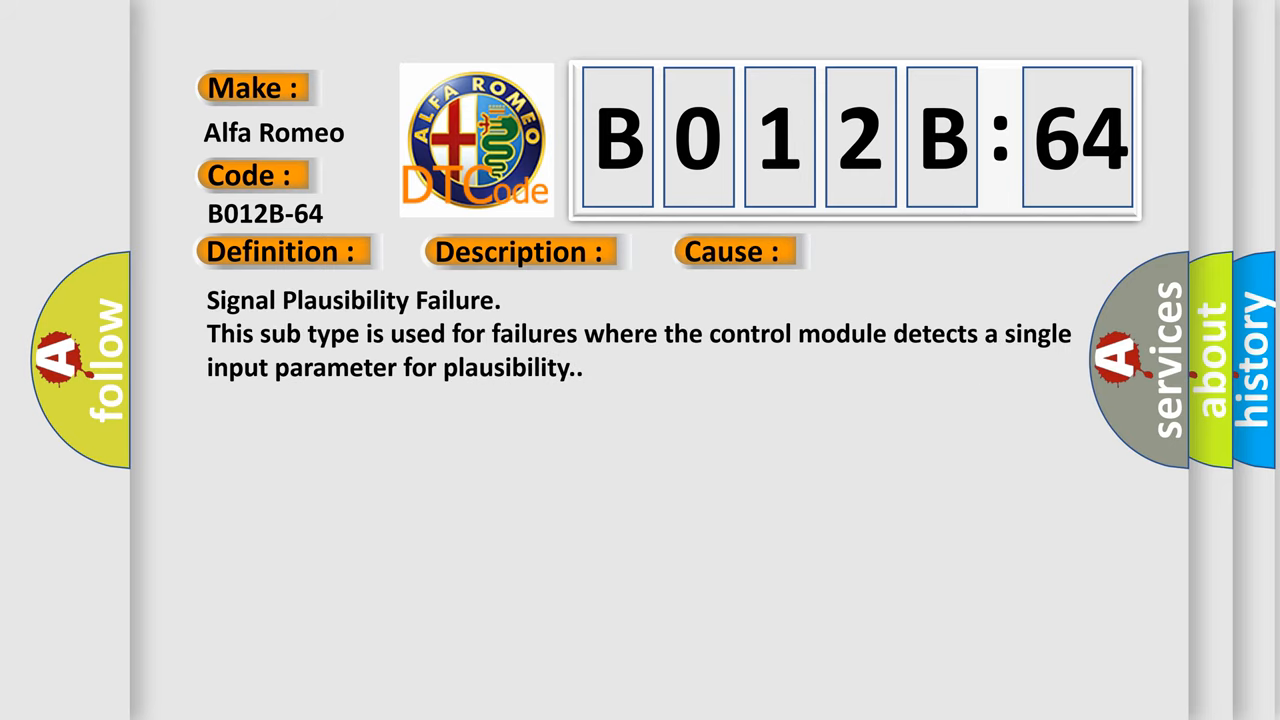